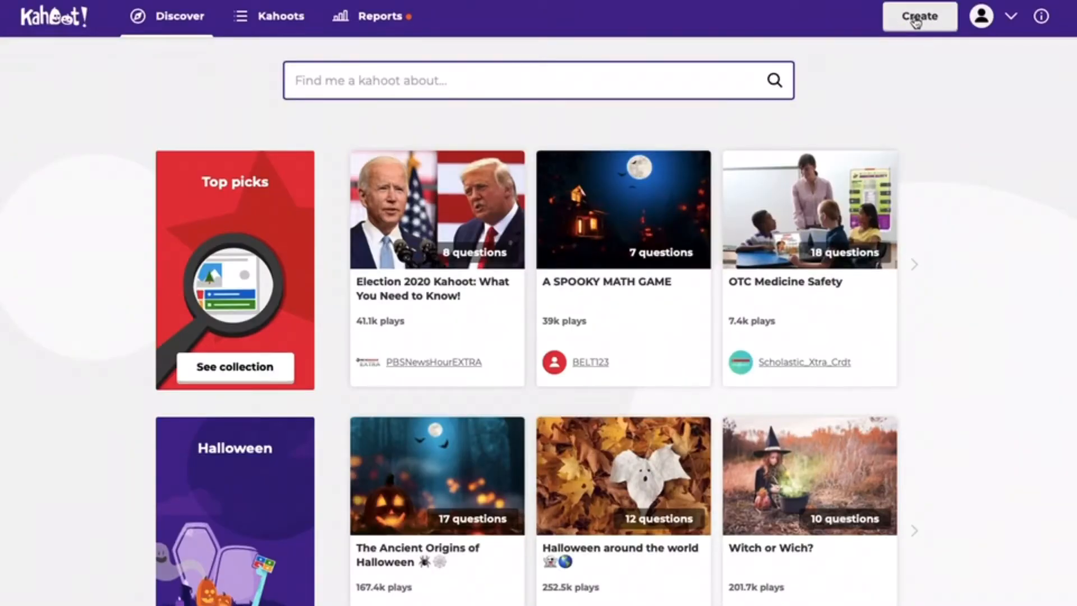
Create a new blank kahoot in the editor.
left_click(919, 16)
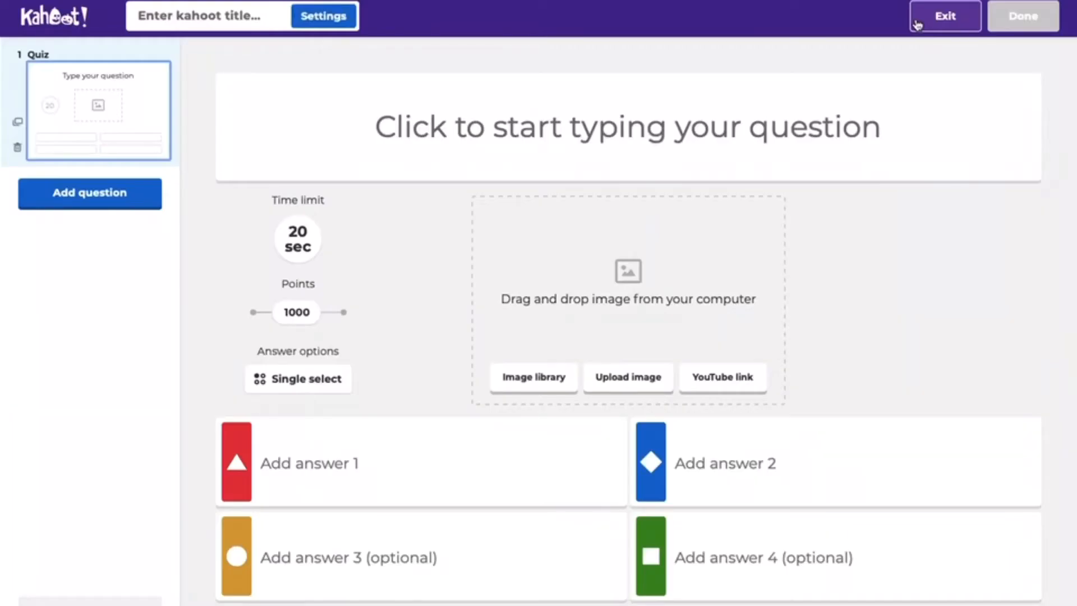
Enter 'type your question here' as question one, with a 30-second limit and multi-select answers.
type("type your question here")
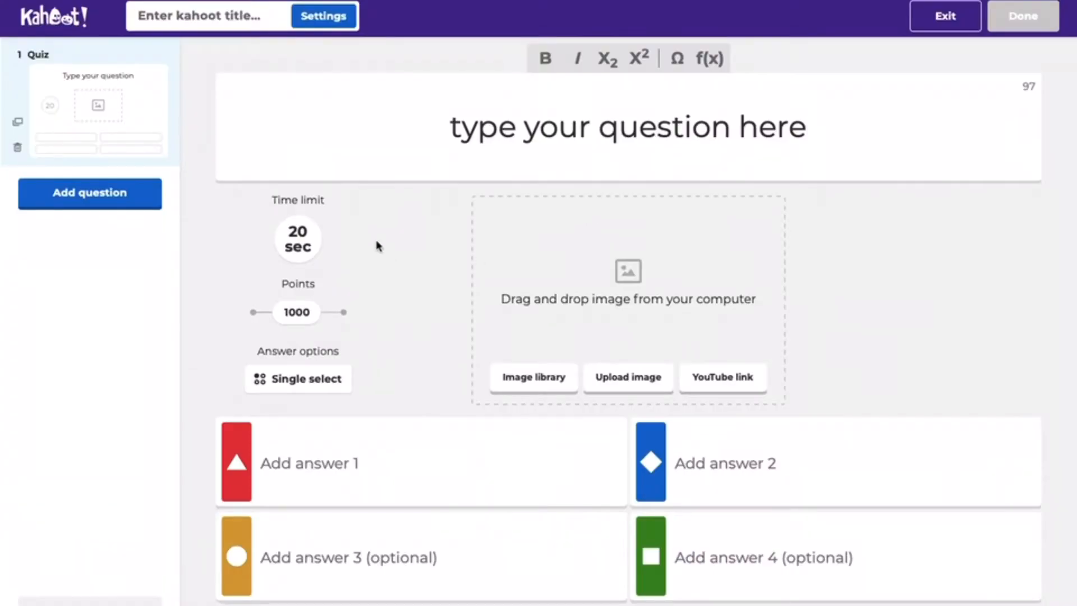
left_click(298, 237)
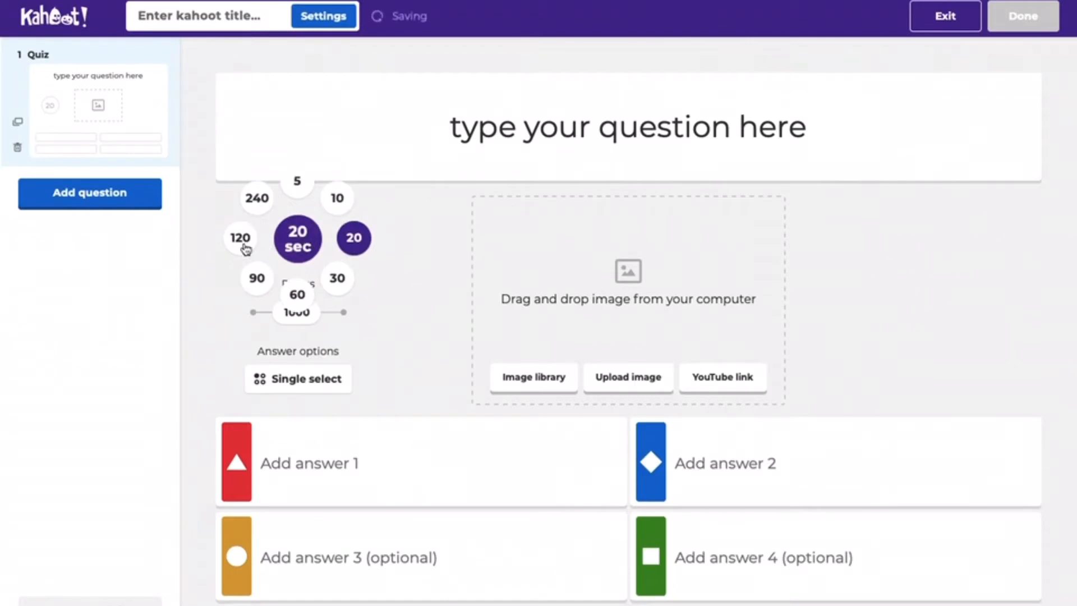
left_click(337, 278)
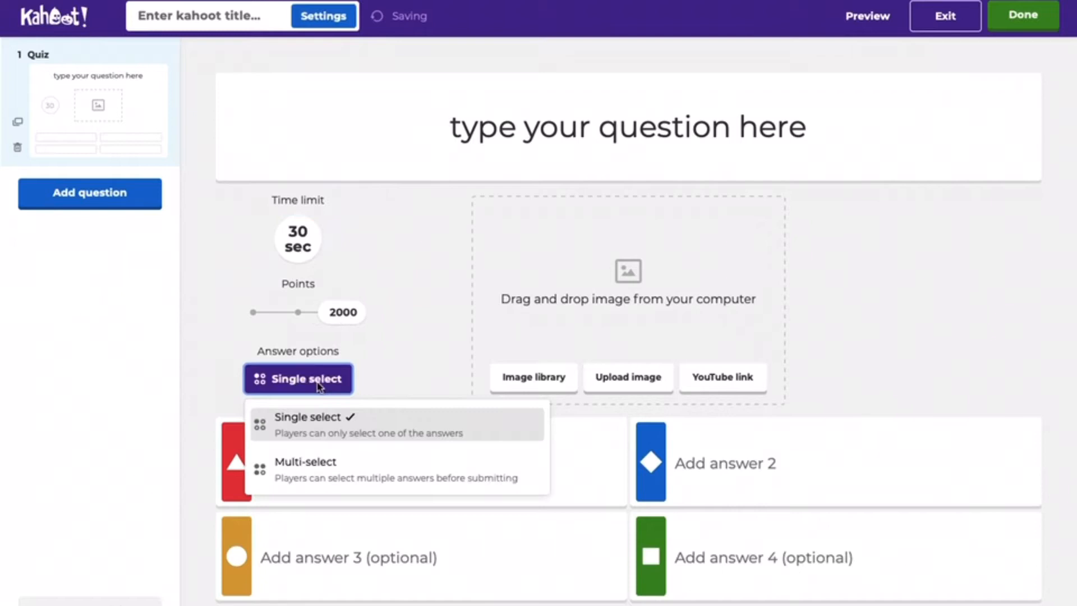
left_click(305, 469)
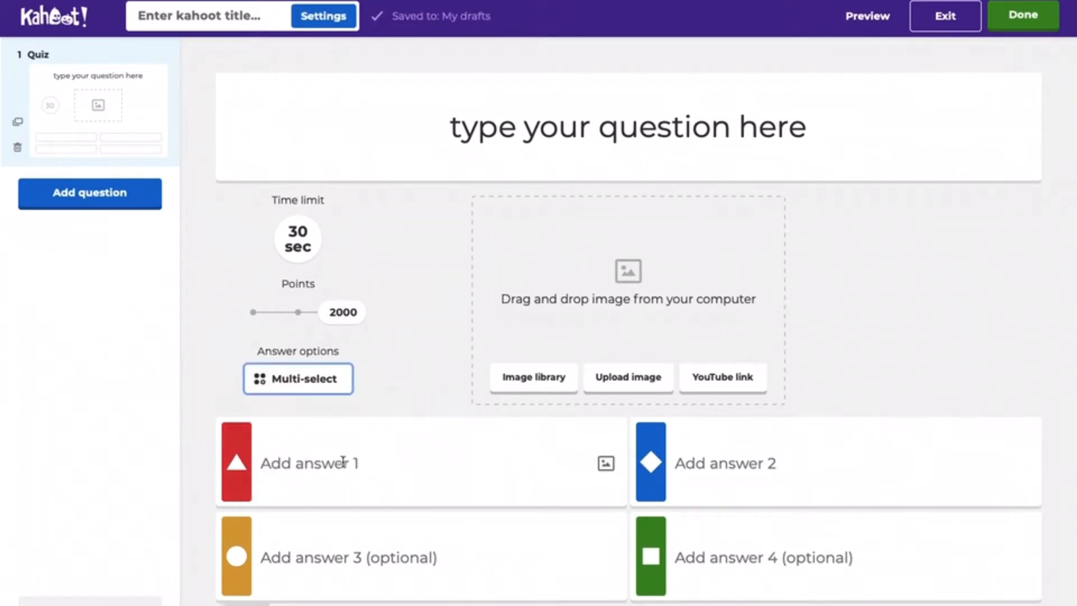
left_click(338, 463)
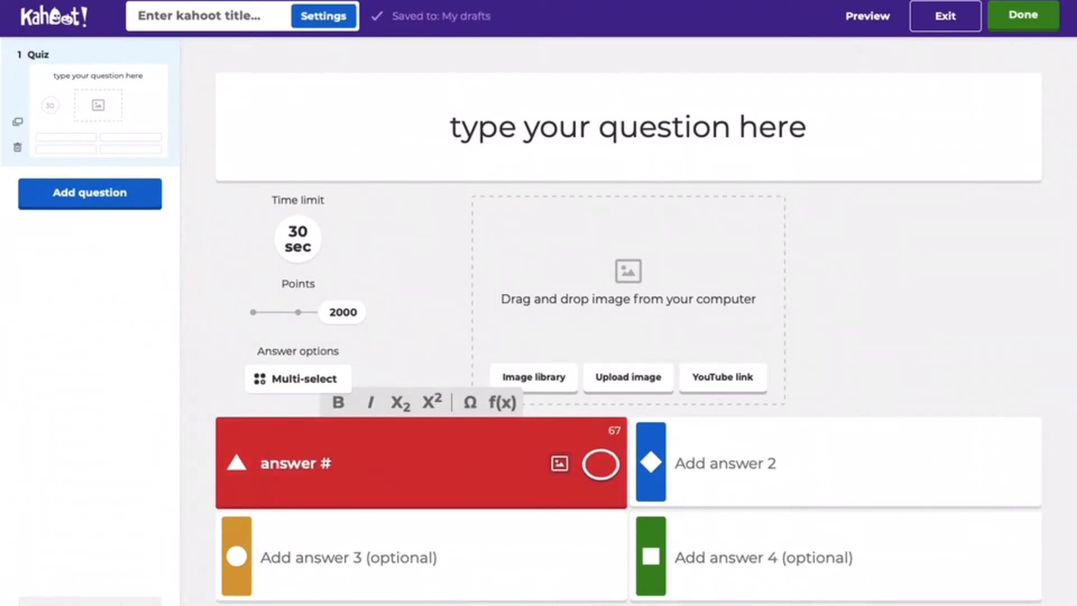
Fill answers #1 to #4, marking #1 and #4 correct, and show the question-type picker.
left_click(726, 463)
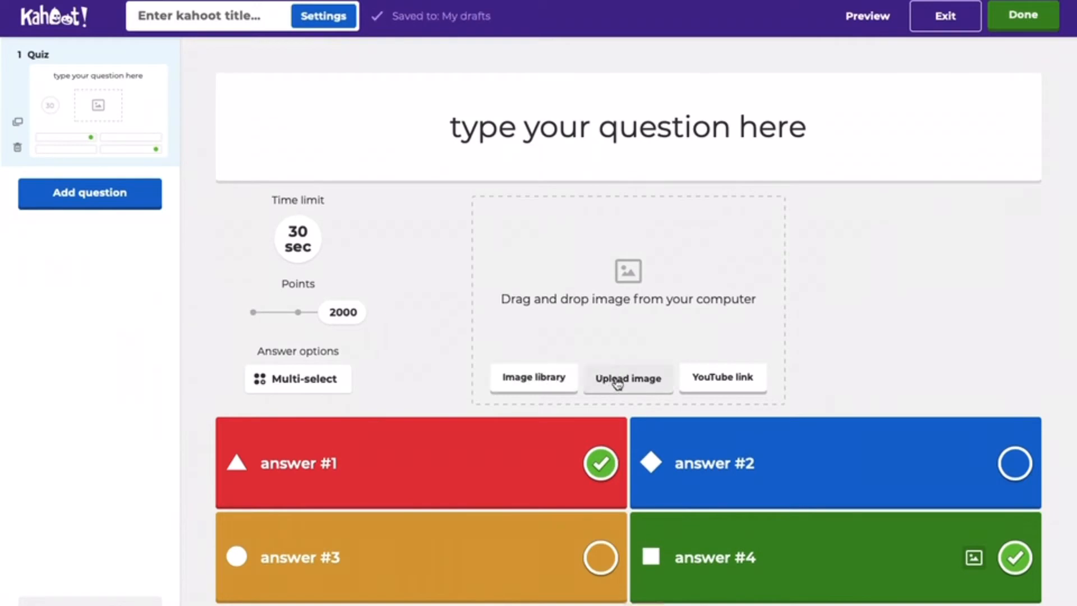
mouse_move(515, 278)
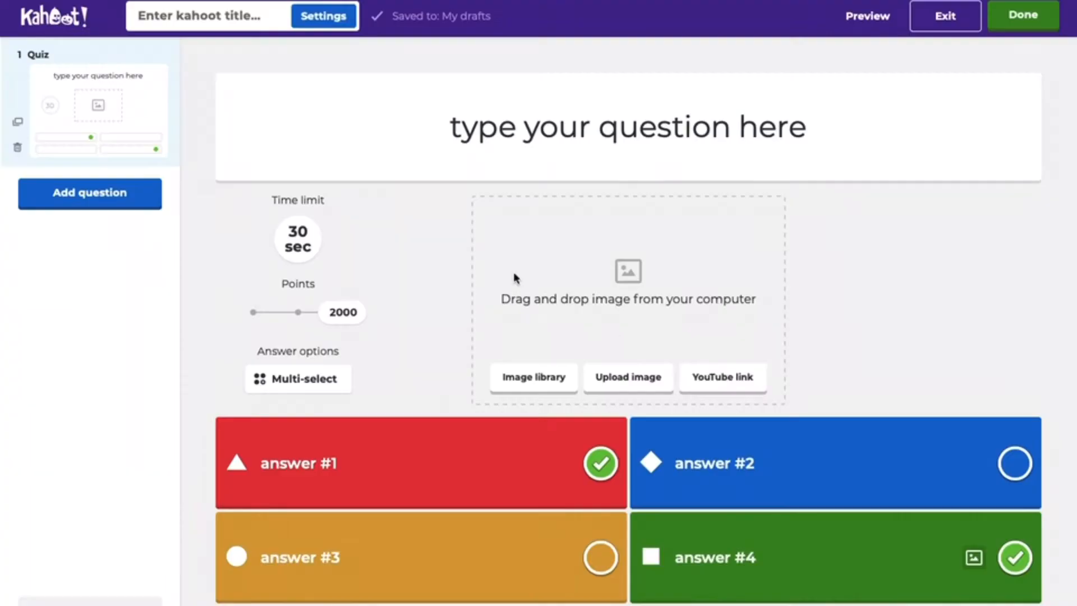
left_click(90, 194)
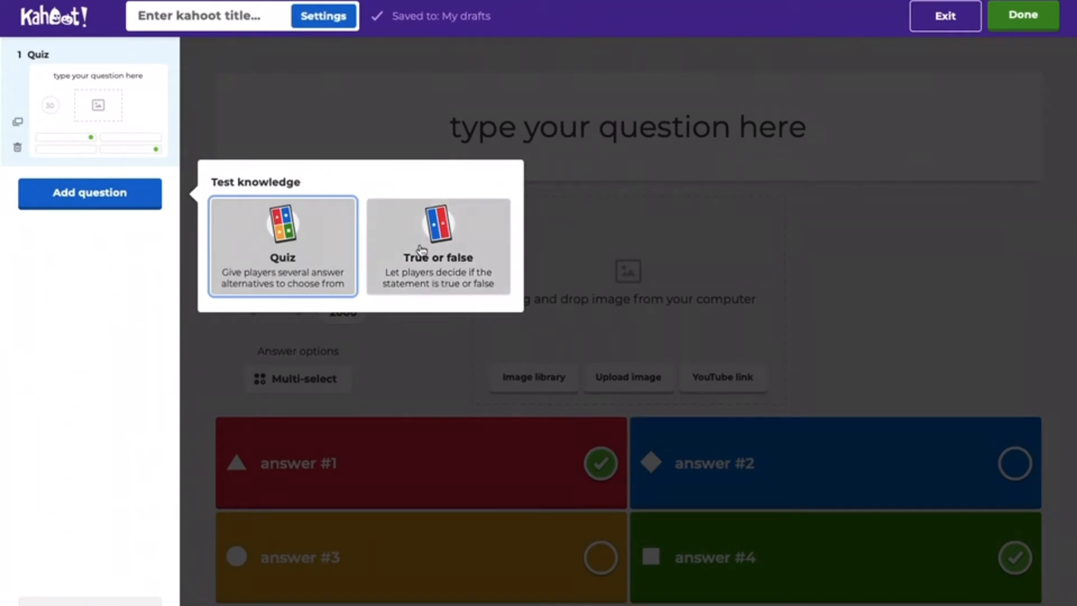
Add a true/false question 'you can also put true or false questions' with True correct.
left_click(438, 245)
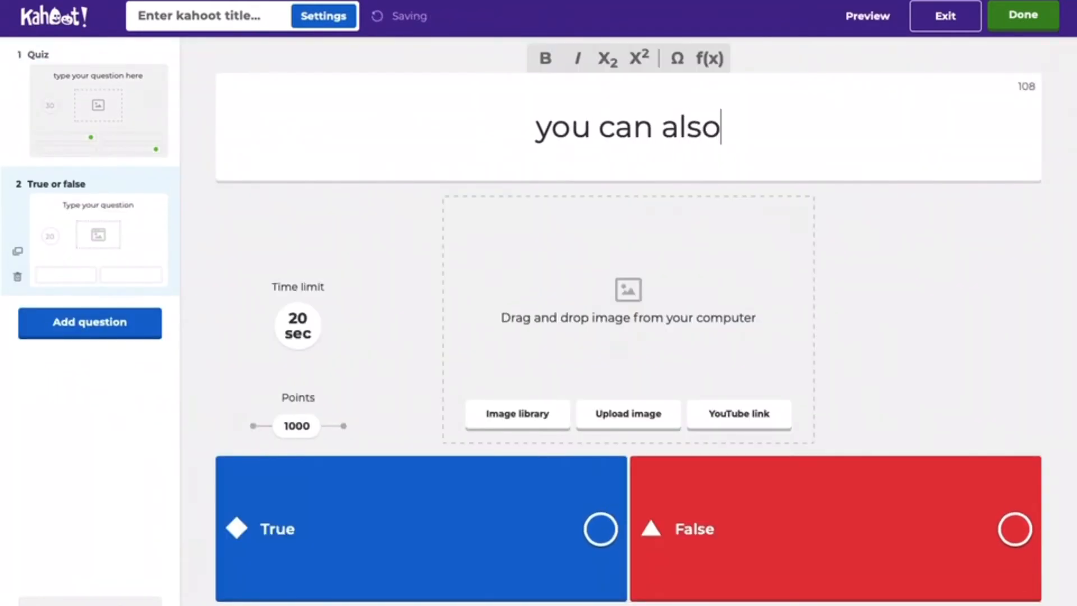
type("put true or")
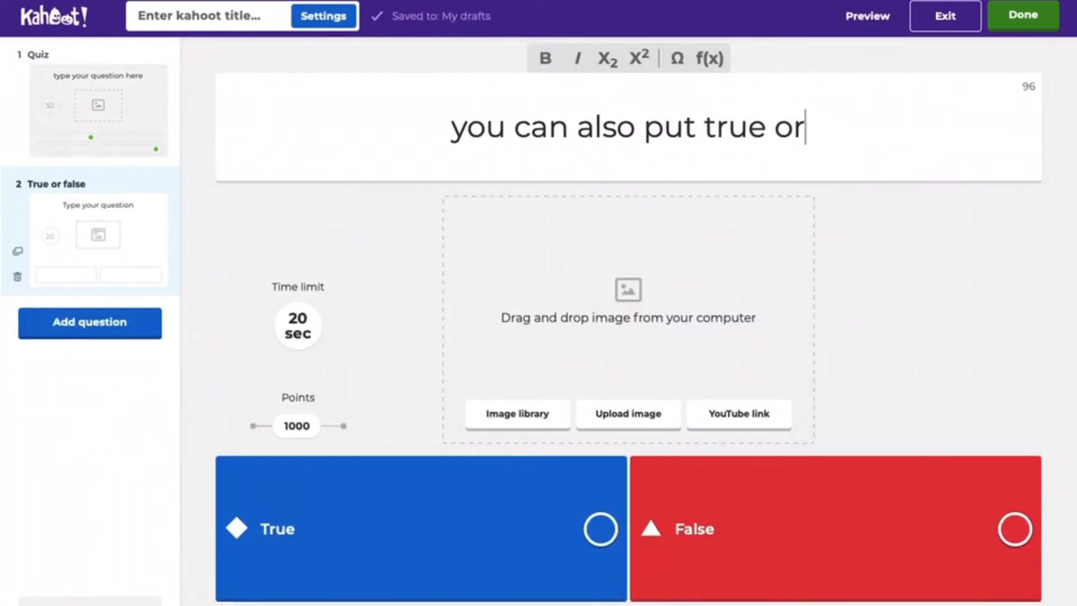
type("false questions")
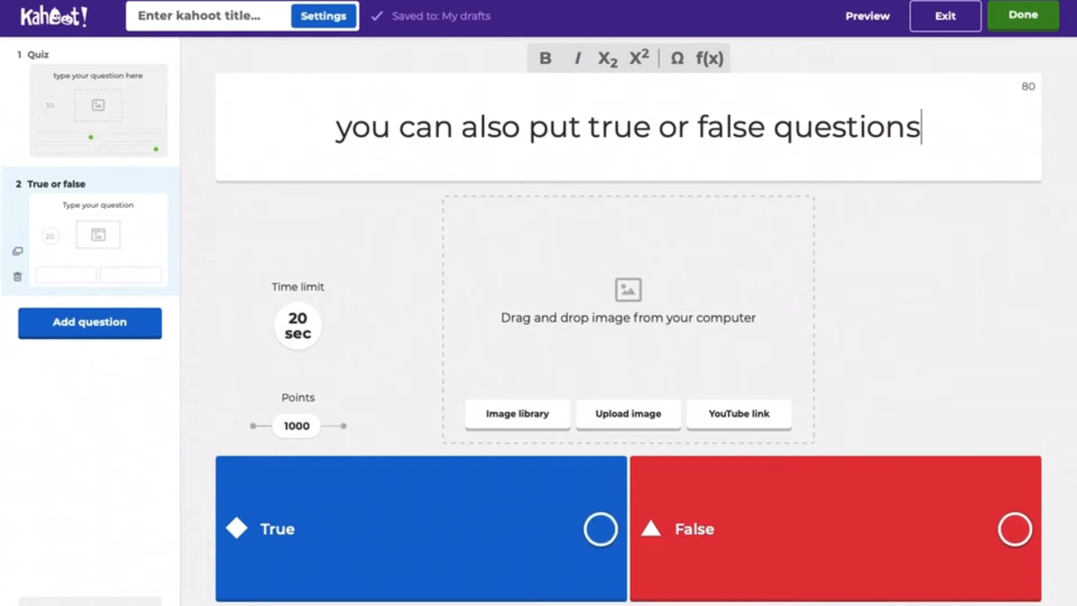
left_click(297, 326)
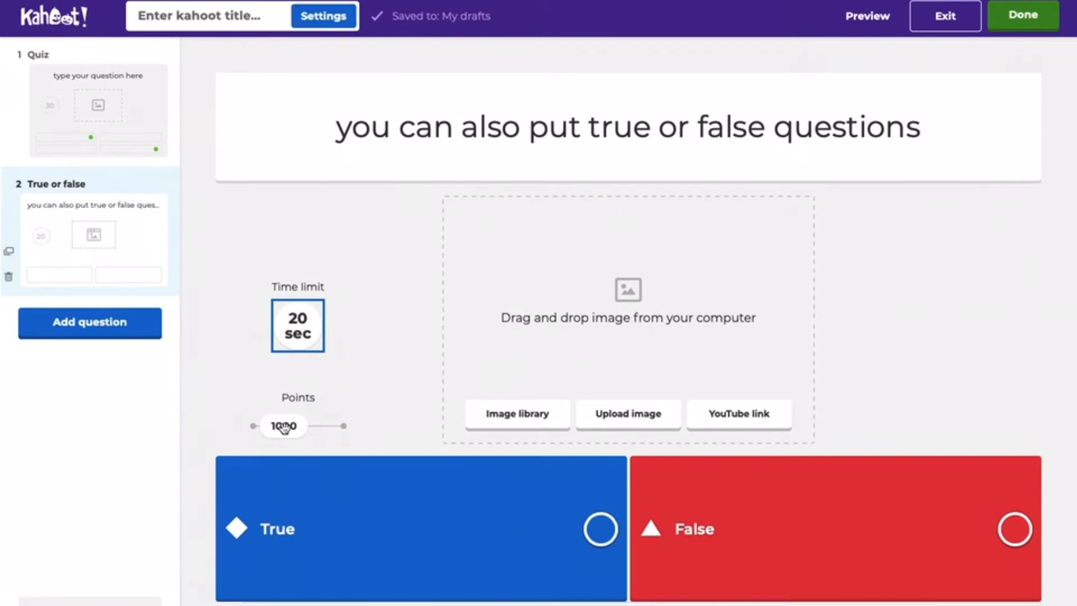
left_click(601, 529)
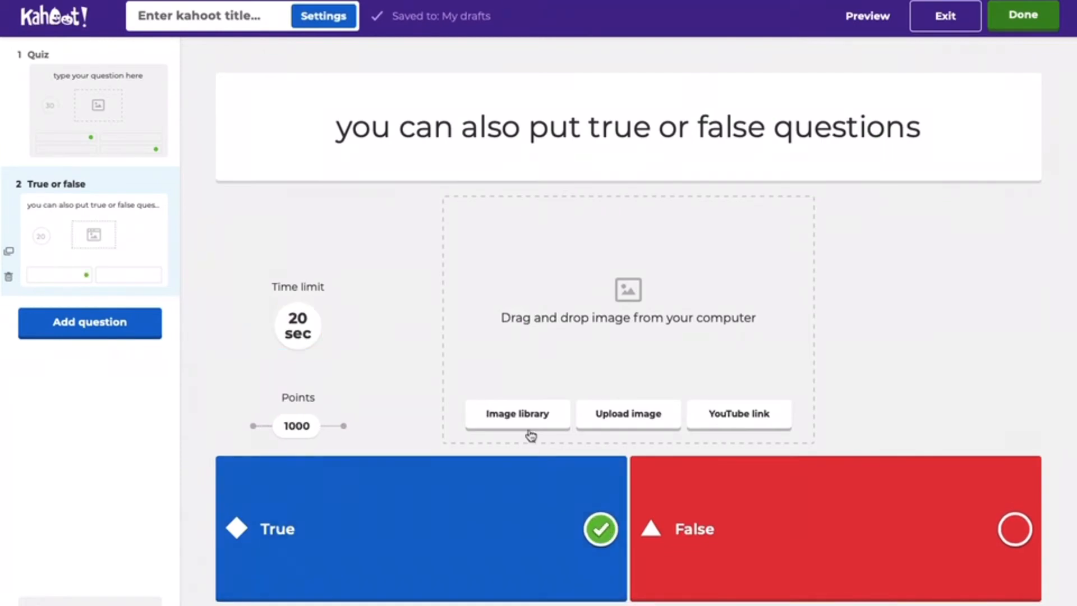
mouse_move(222, 82)
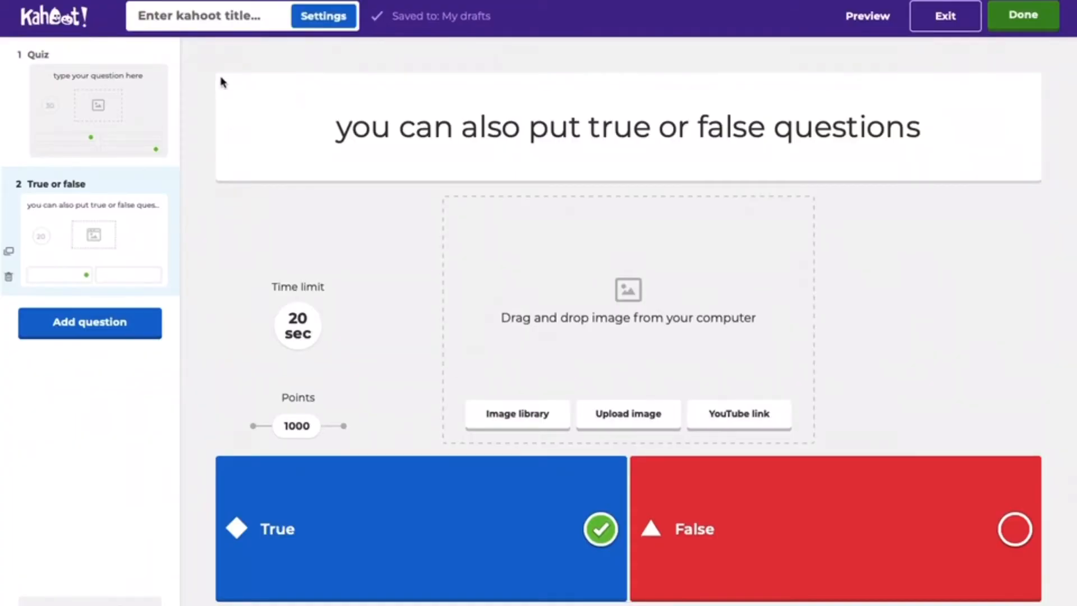
left_click(1027, 15)
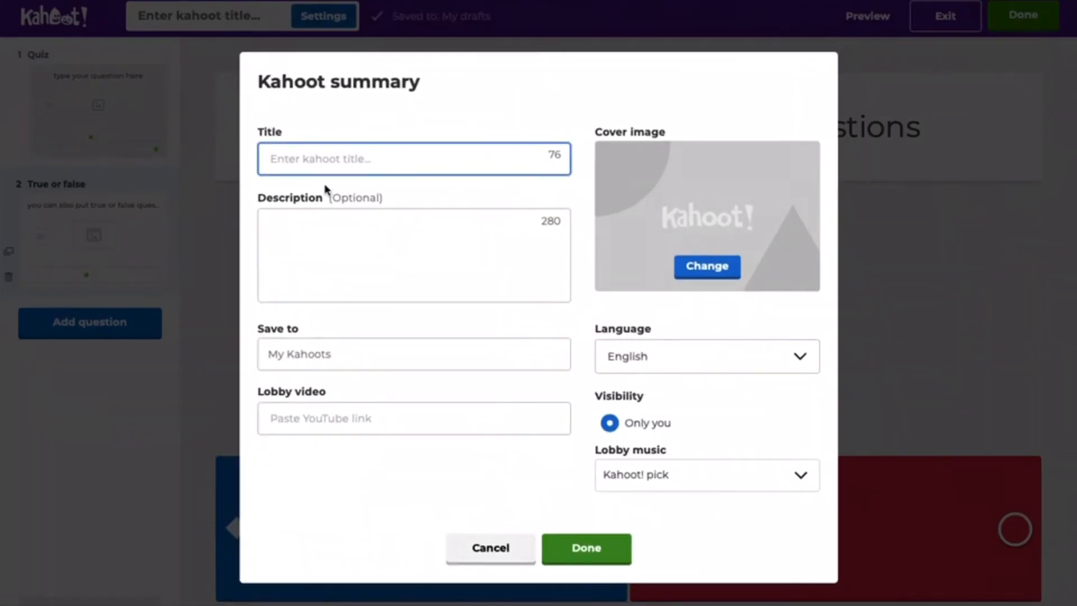
Title the kahoot 'tech leadership' and describe it as 'how to make a Kahoot'.
type("tech leadership")
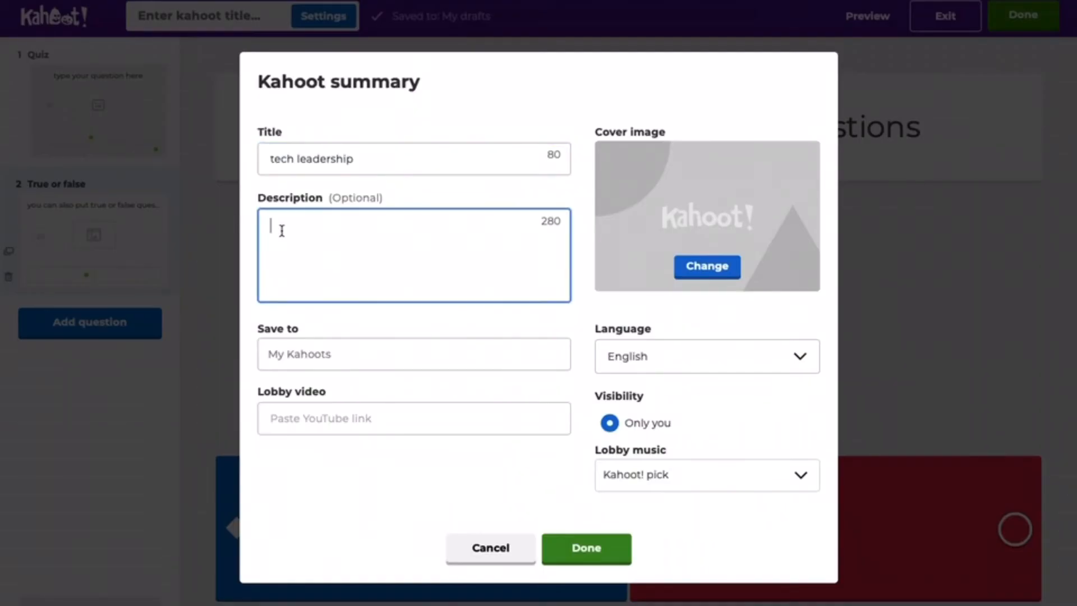
type("how to make a ka")
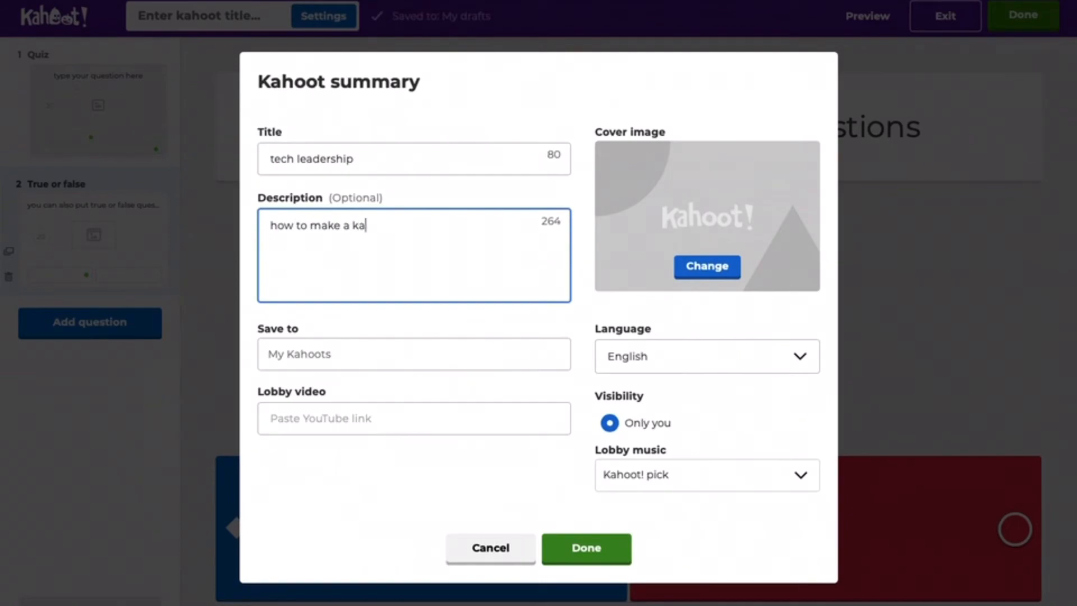
left_click(414, 354)
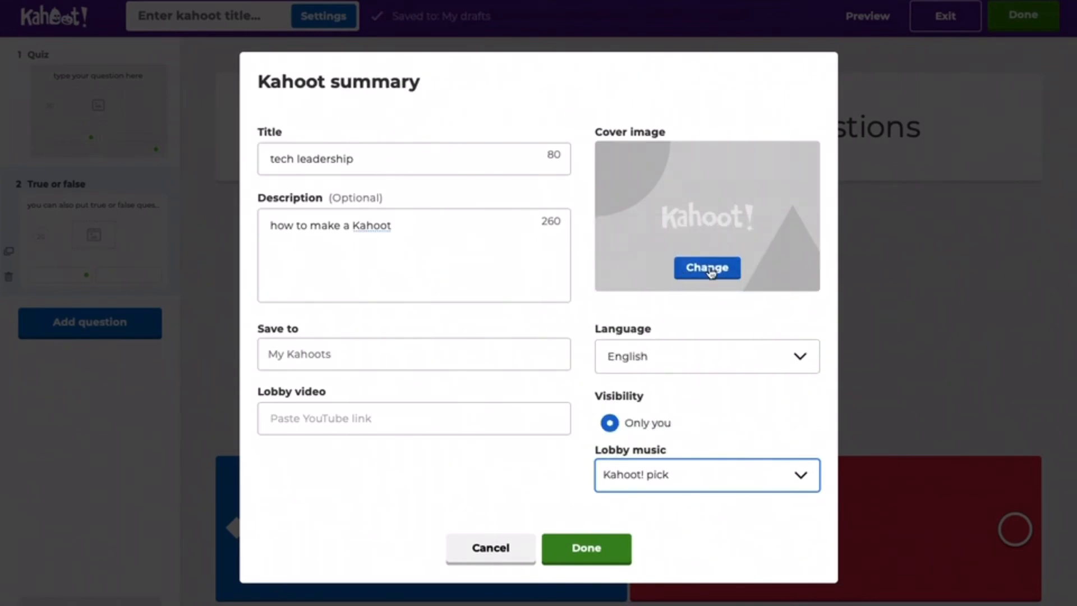
left_click(707, 267)
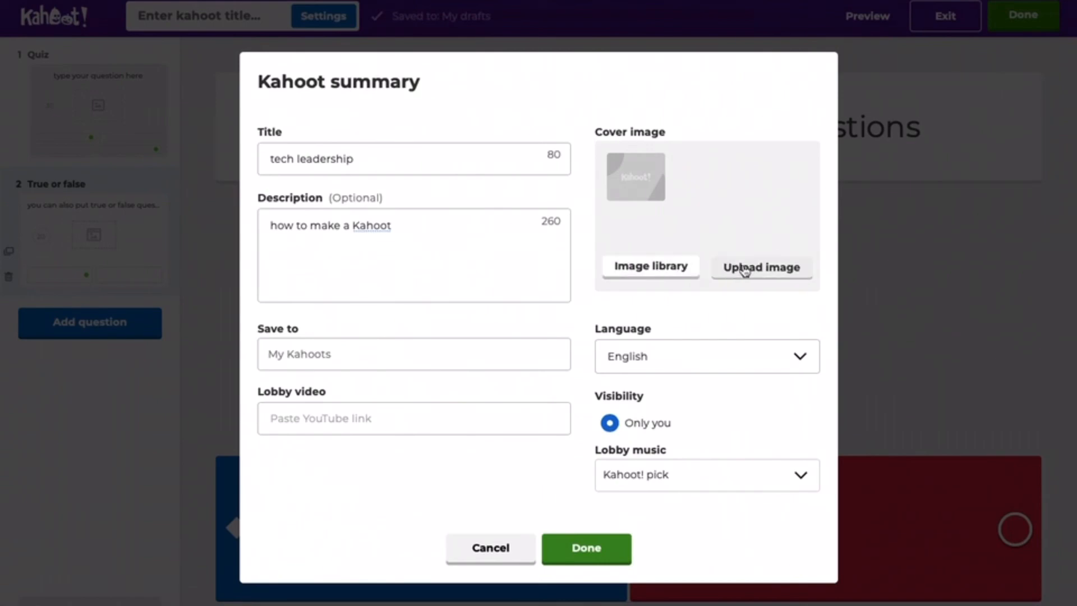